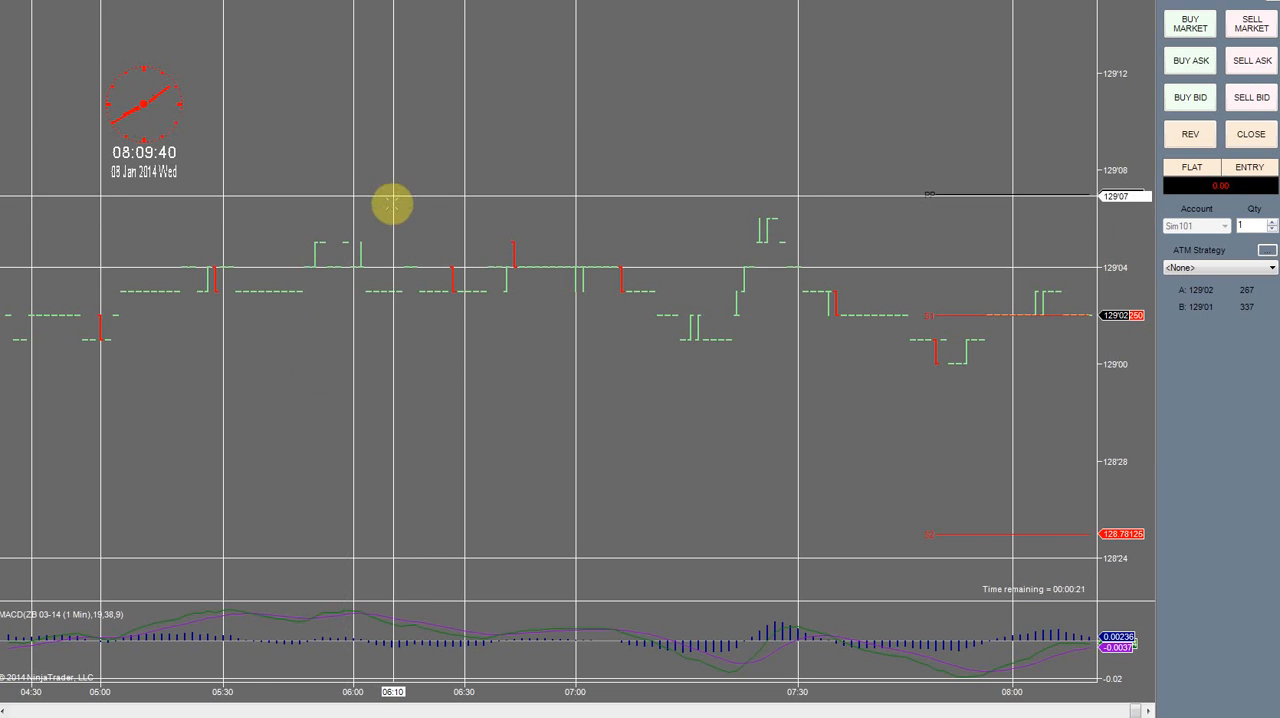
{"action": "mouse_move", "coordinate": [930, 416]}
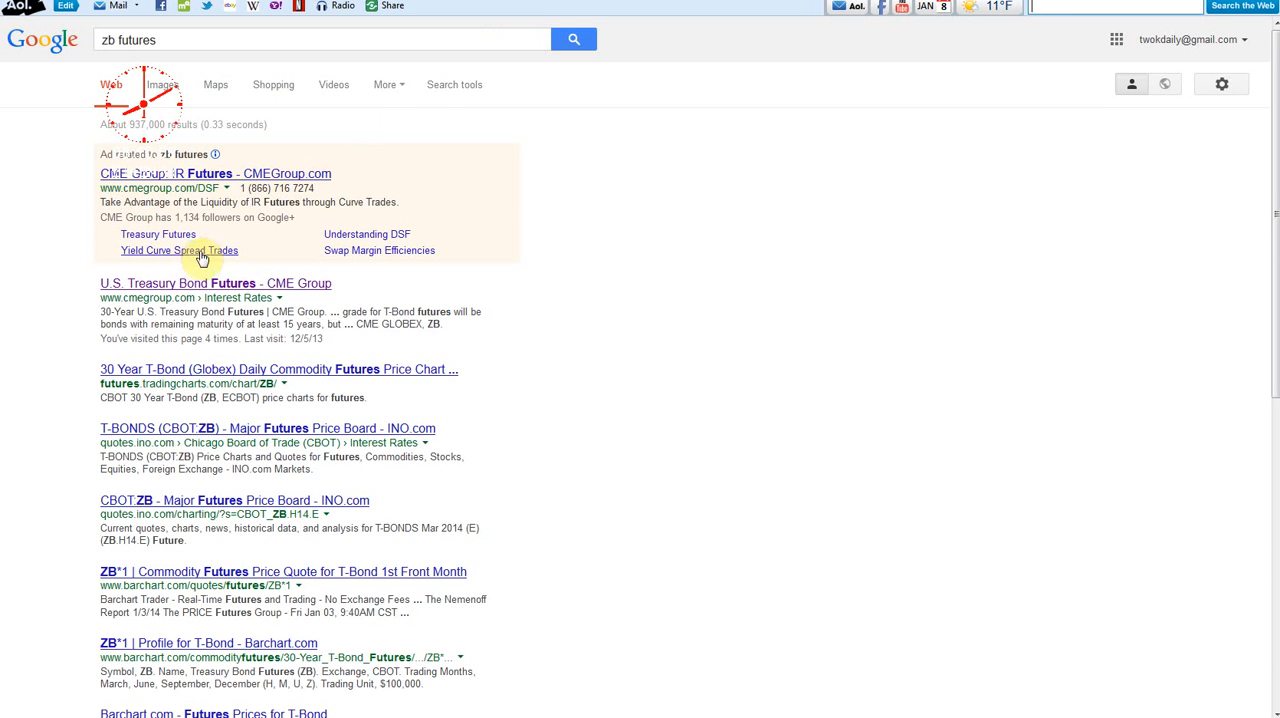
Show the CME U.S. Treasury Bond futures quotes for the March, June and September 2014 contracts
{"action": "left_click", "coordinate": [158, 234]}
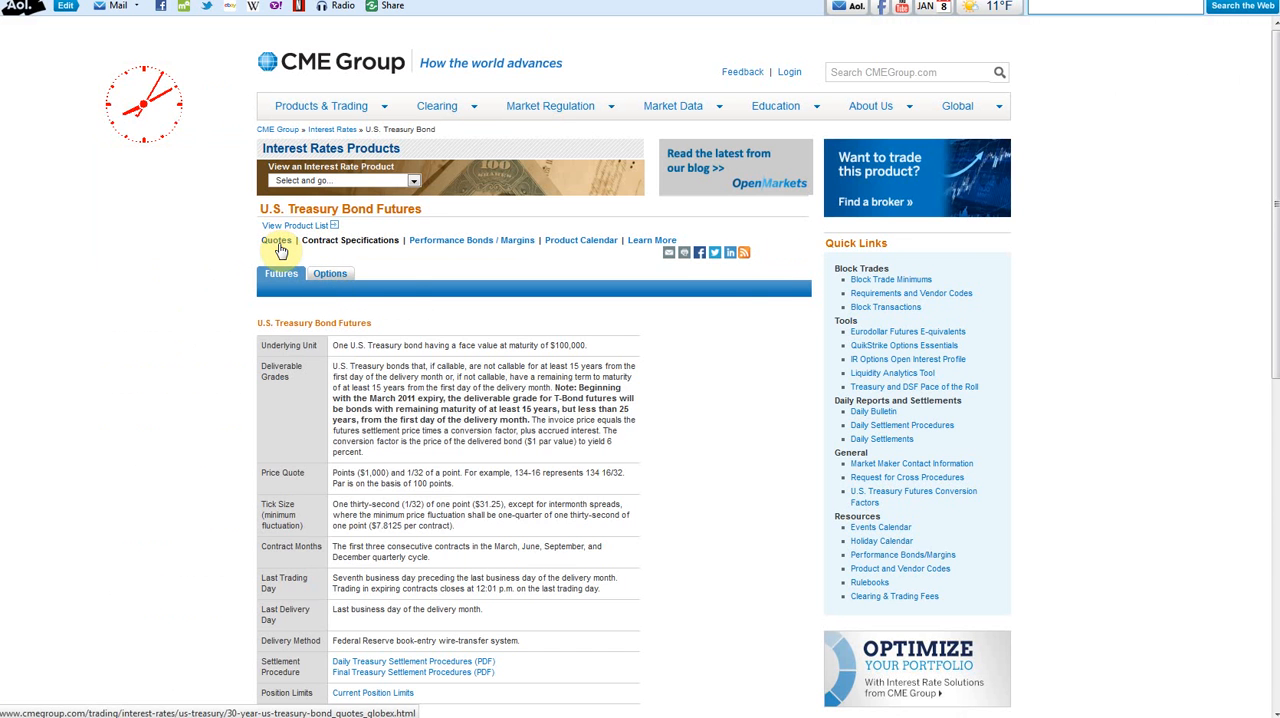
{"action": "left_click", "coordinate": [276, 240]}
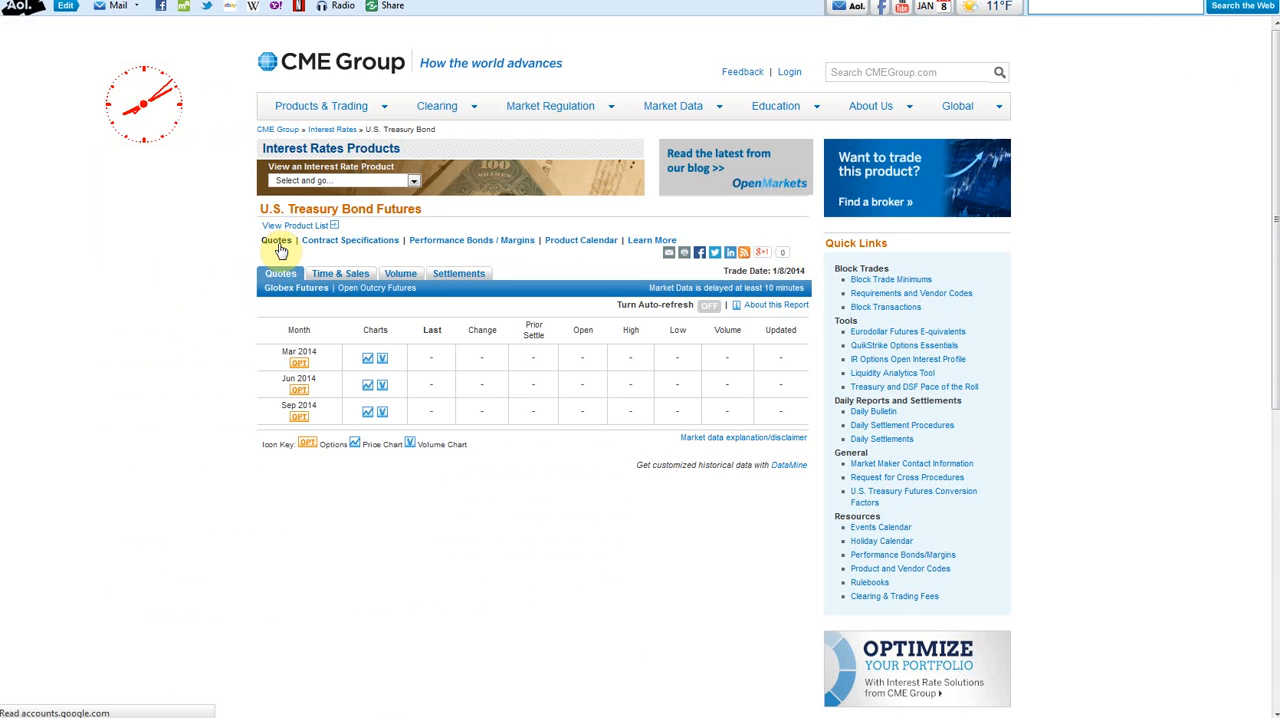
{"action": "left_click", "coordinate": [276, 240]}
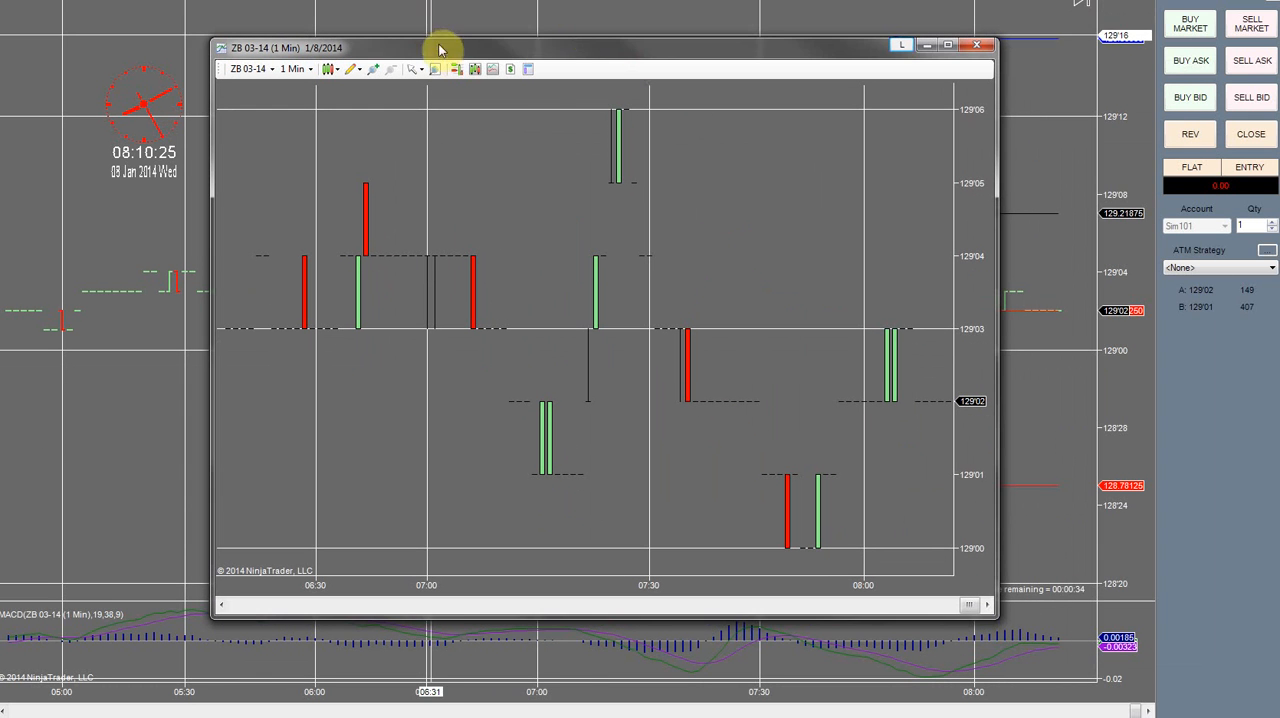
Bring up the Strategies dialog on the new ZB 03-14 one-minute chart
{"action": "left_click", "coordinate": [510, 68]}
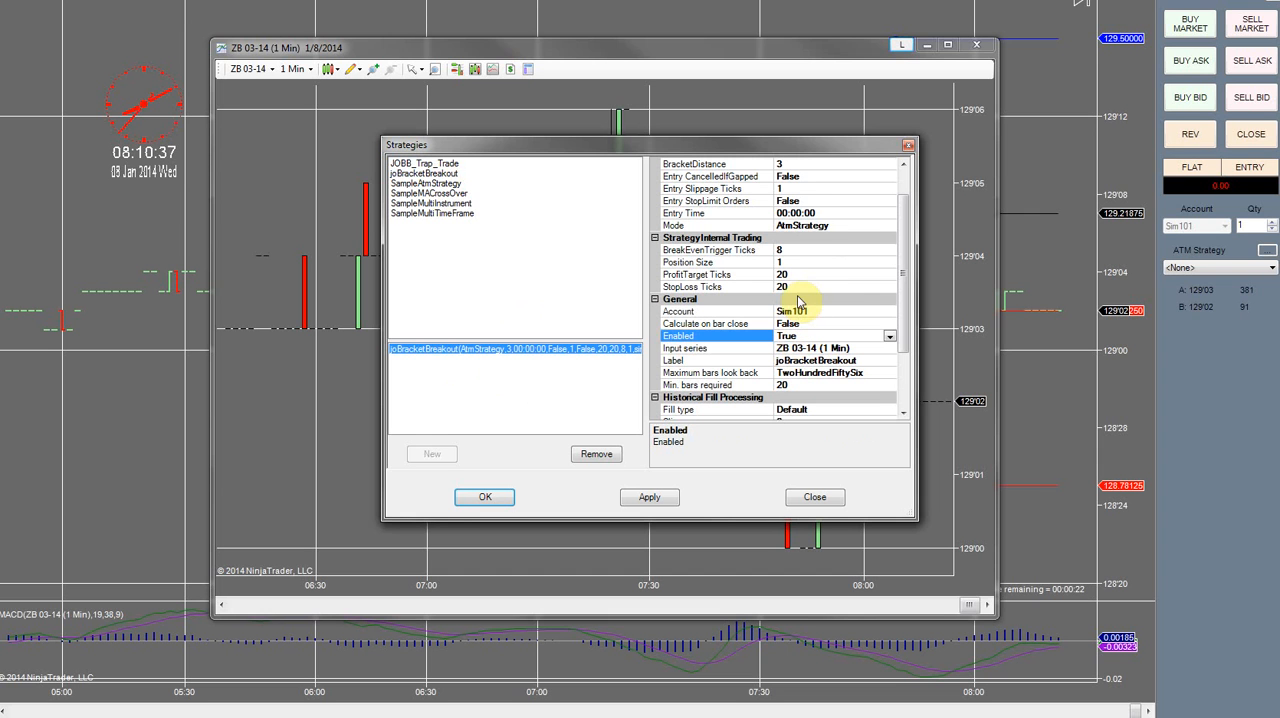
Set stop loss 5 ticks, profit target 10 ticks and StrategyInternal mode
{"action": "left_click", "coordinate": [790, 288]}
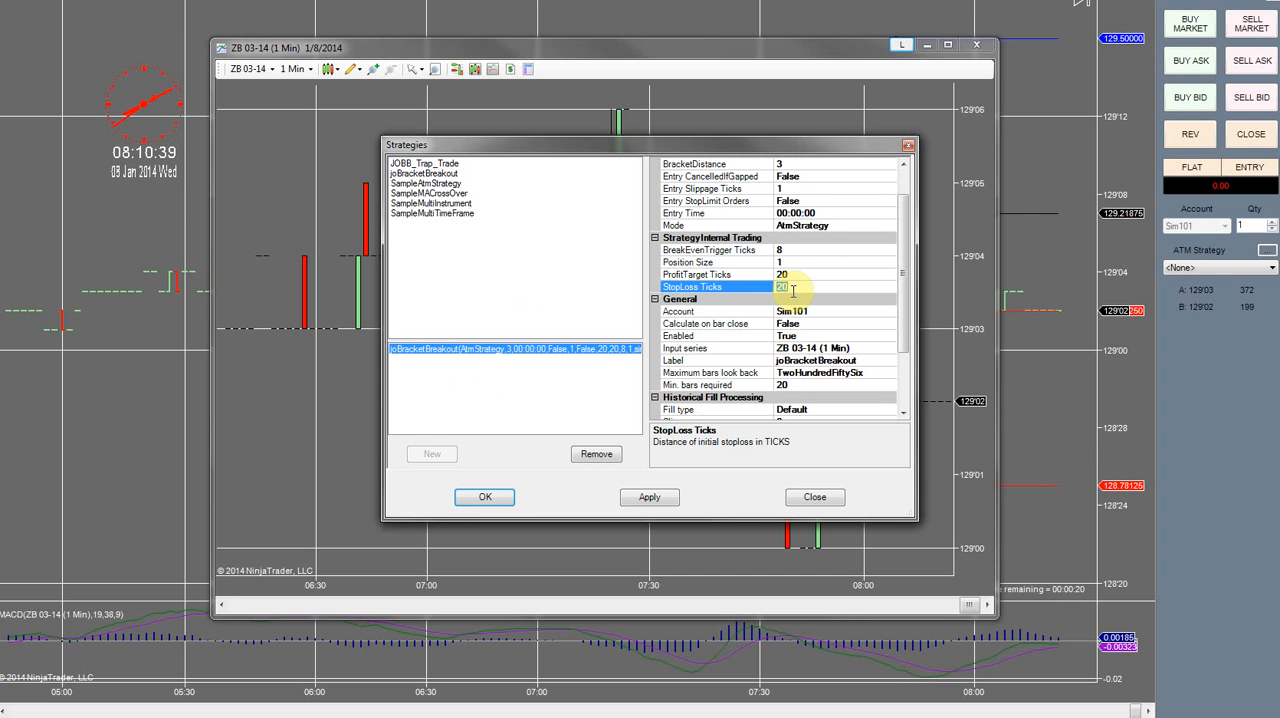
{"action": "type", "text": "5"}
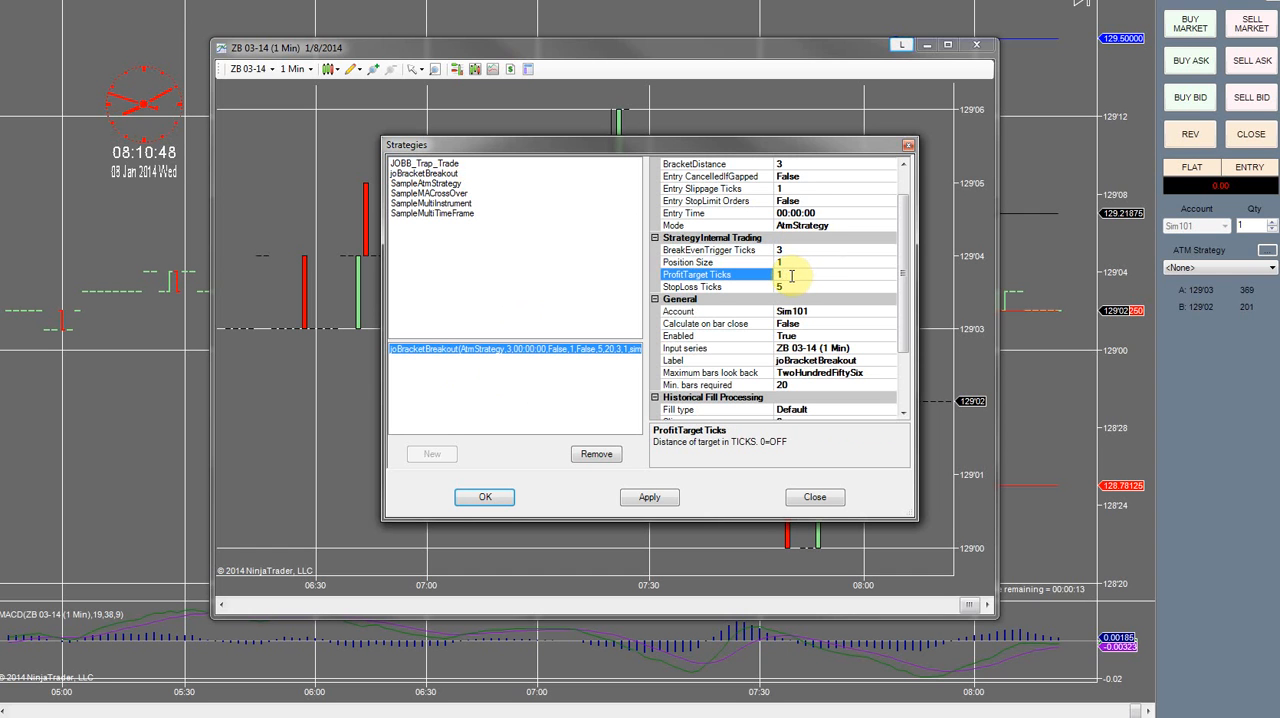
{"action": "type", "text": "10"}
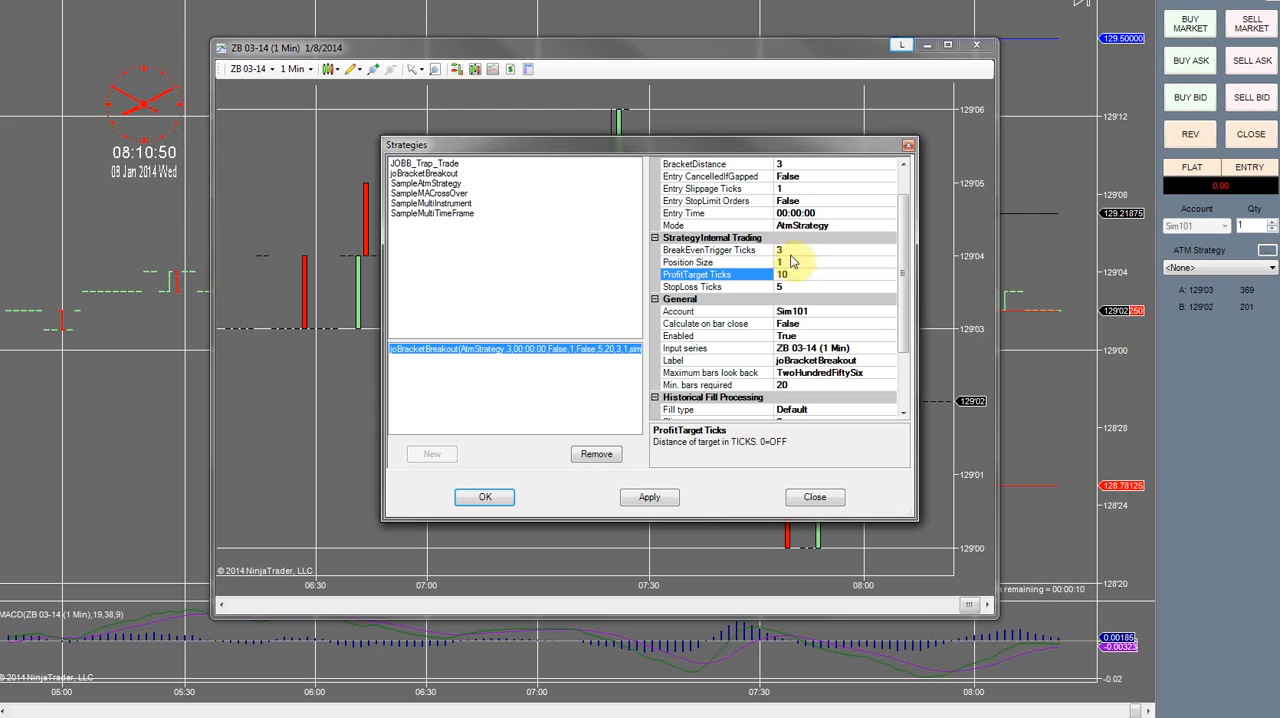
{"action": "left_click", "coordinate": [836, 224]}
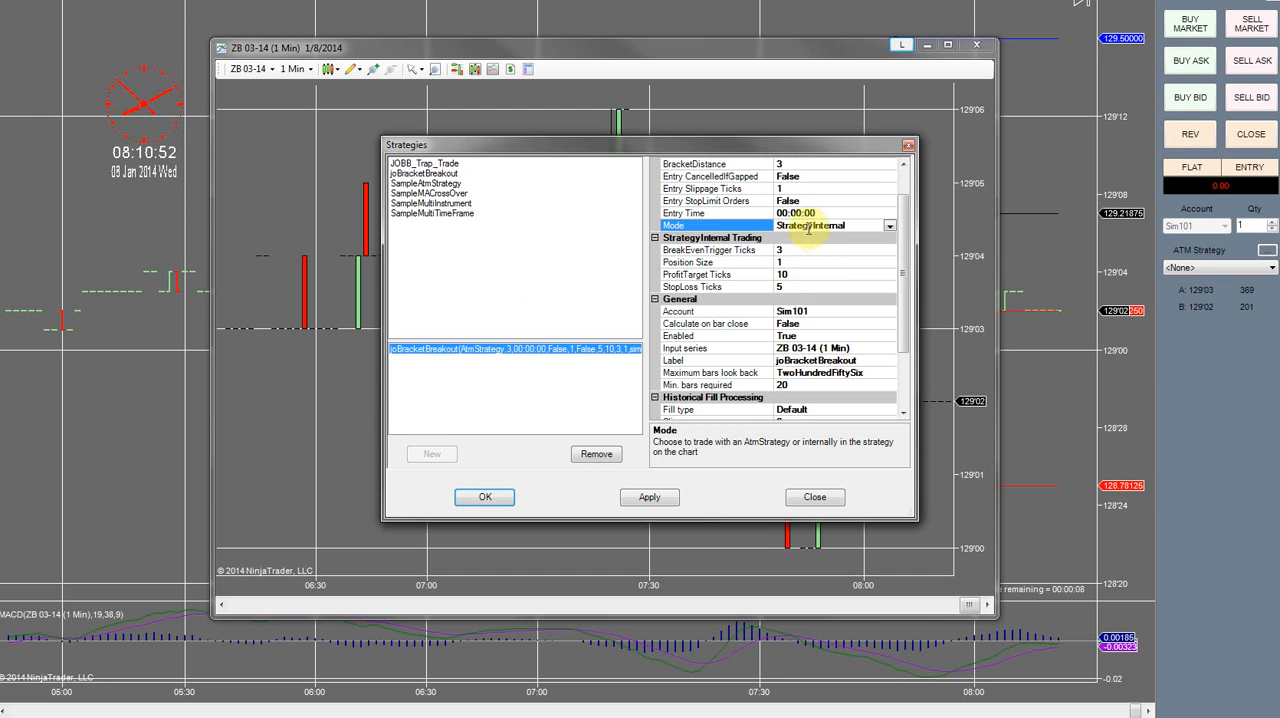
{"action": "left_click", "coordinate": [716, 212]}
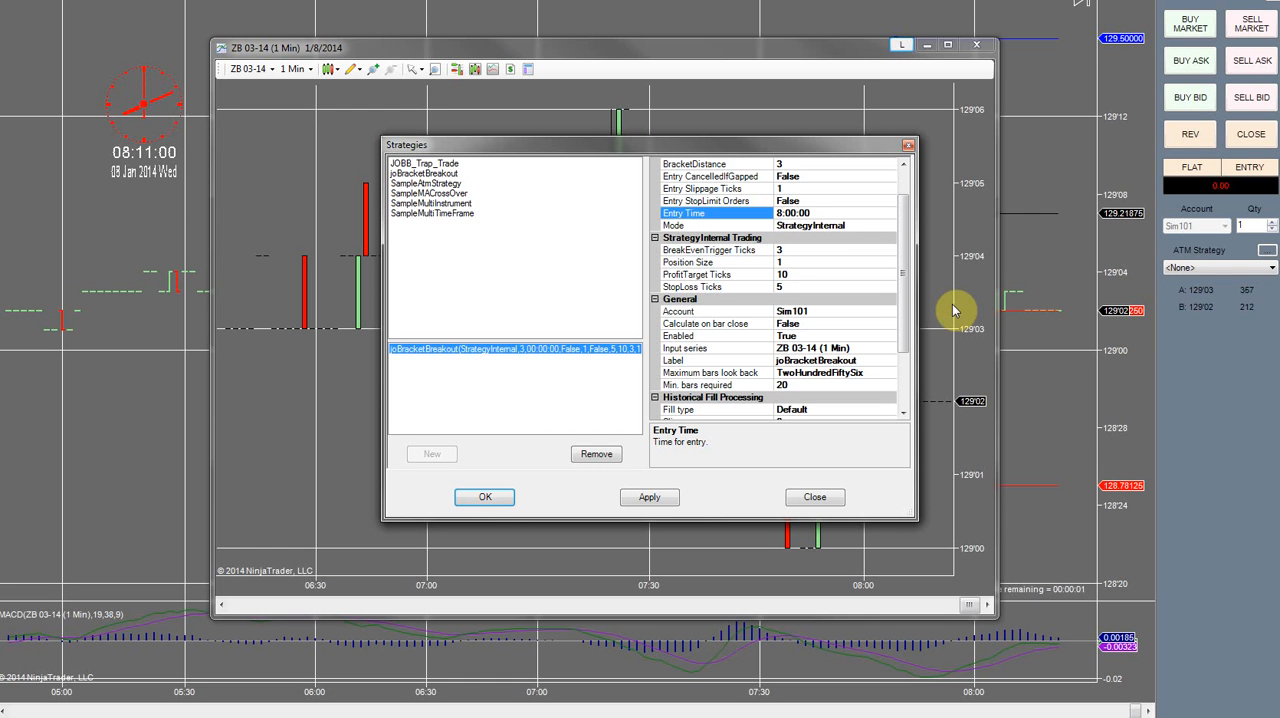
Set the entry time to 08:14:58 and entry slippage to 16 ticks
{"action": "type", "text": "8:14:00"}
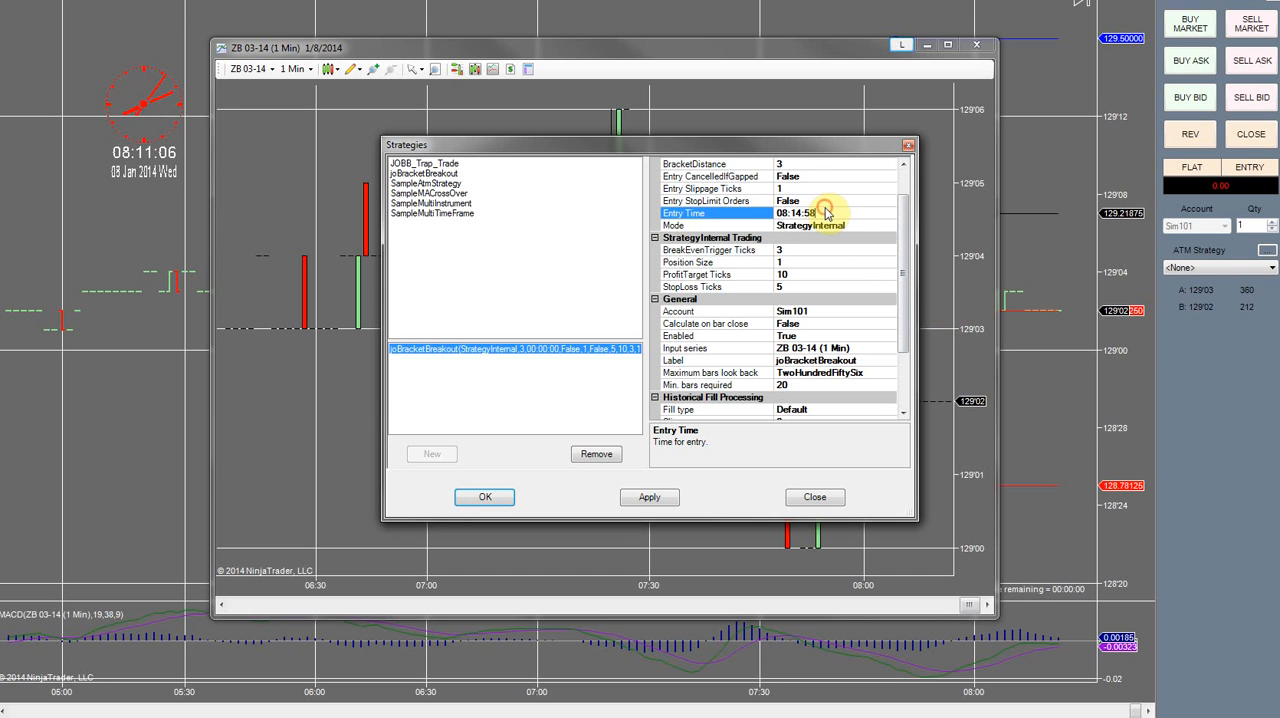
{"action": "left_click", "coordinate": [810, 212]}
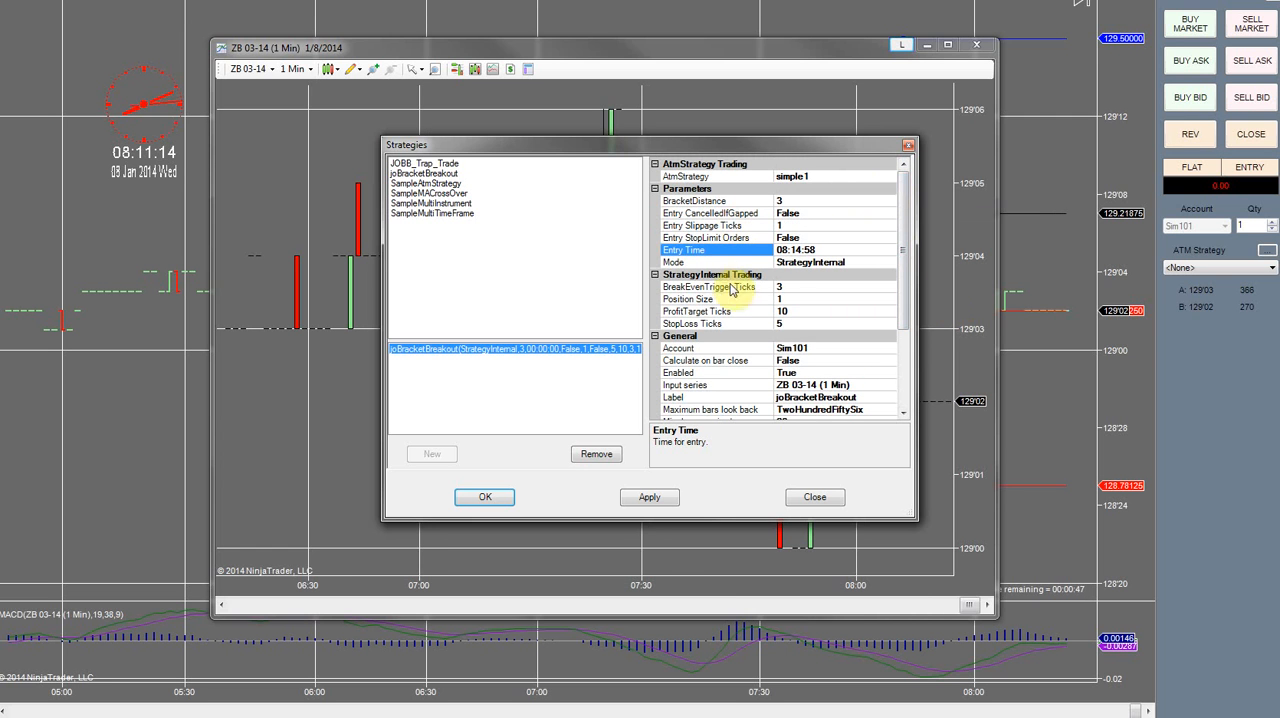
{"action": "mouse_move", "coordinate": [748, 292]}
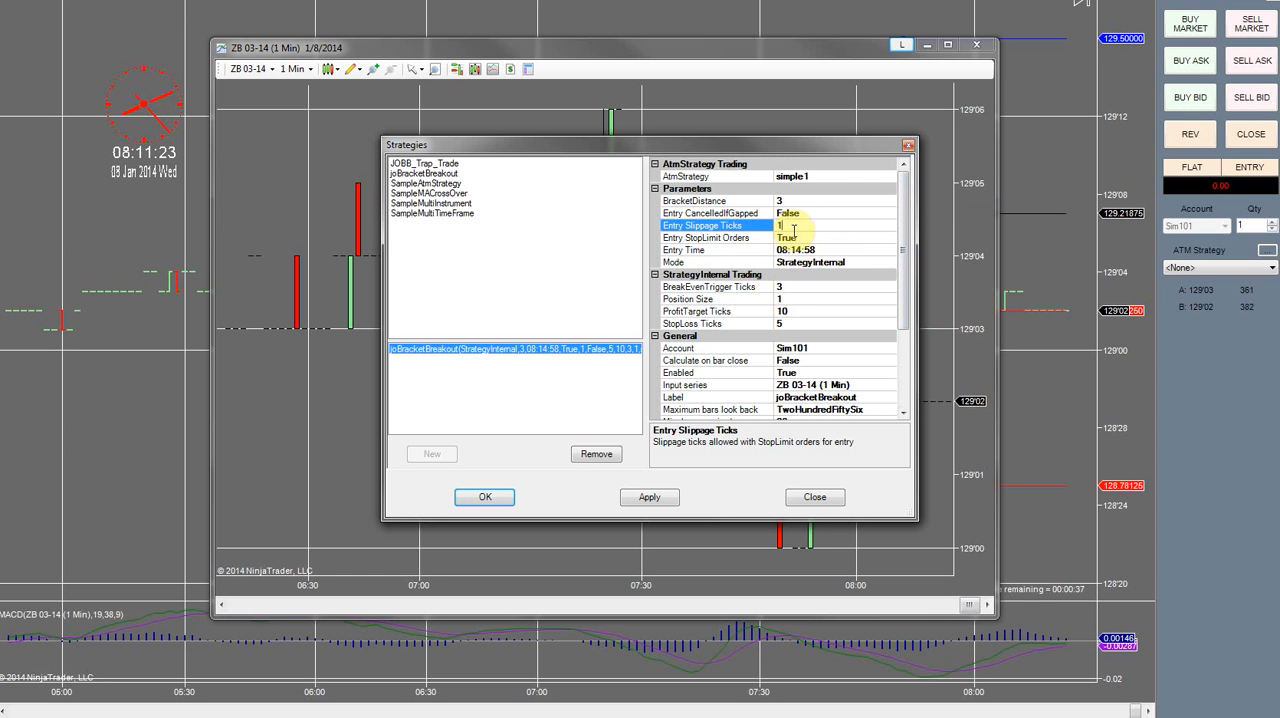
{"action": "type", "text": "6"}
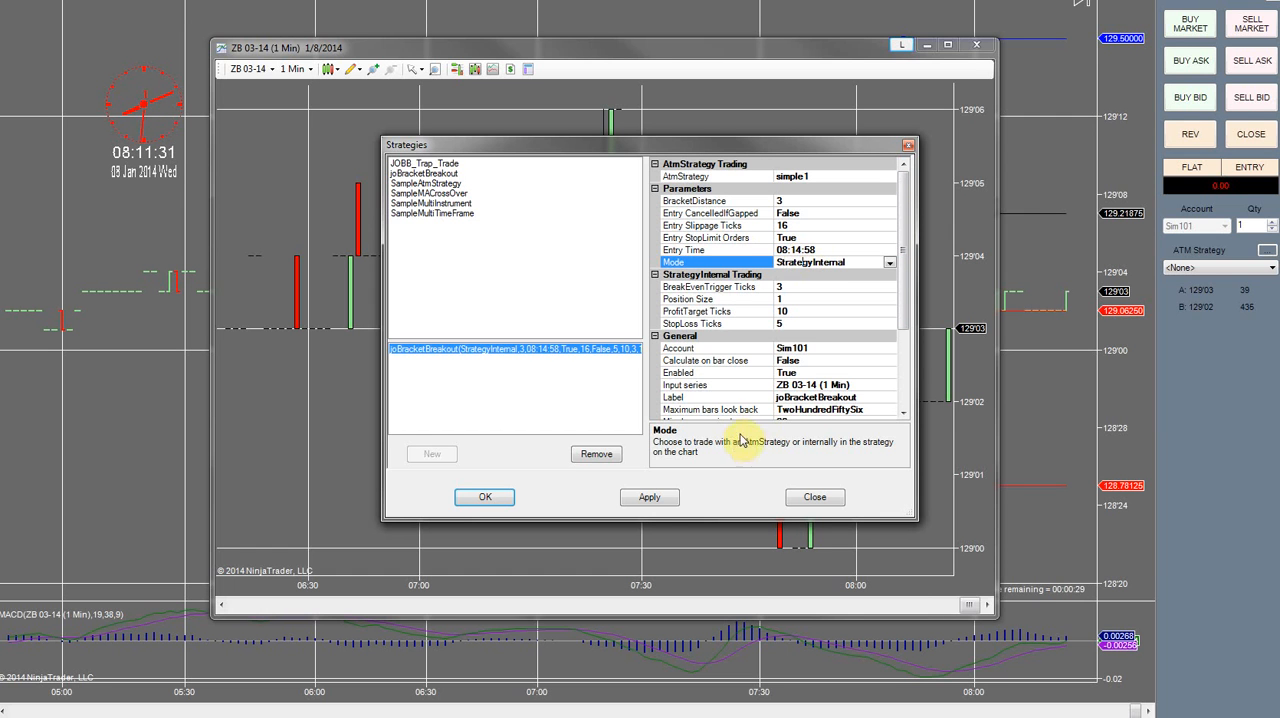
Apply jsBracketBreakout to the ZB 03-14 chart and accept the settings
{"action": "left_click", "coordinate": [648, 496]}
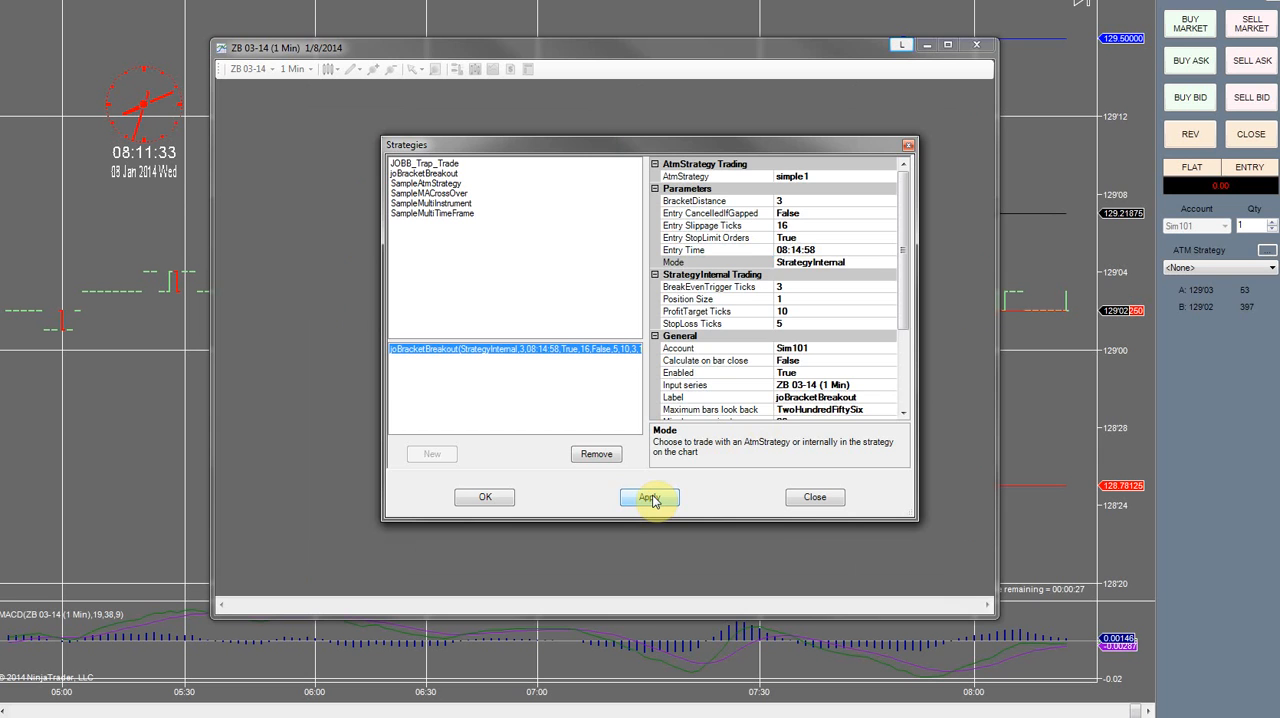
{"action": "left_click", "coordinate": [648, 496]}
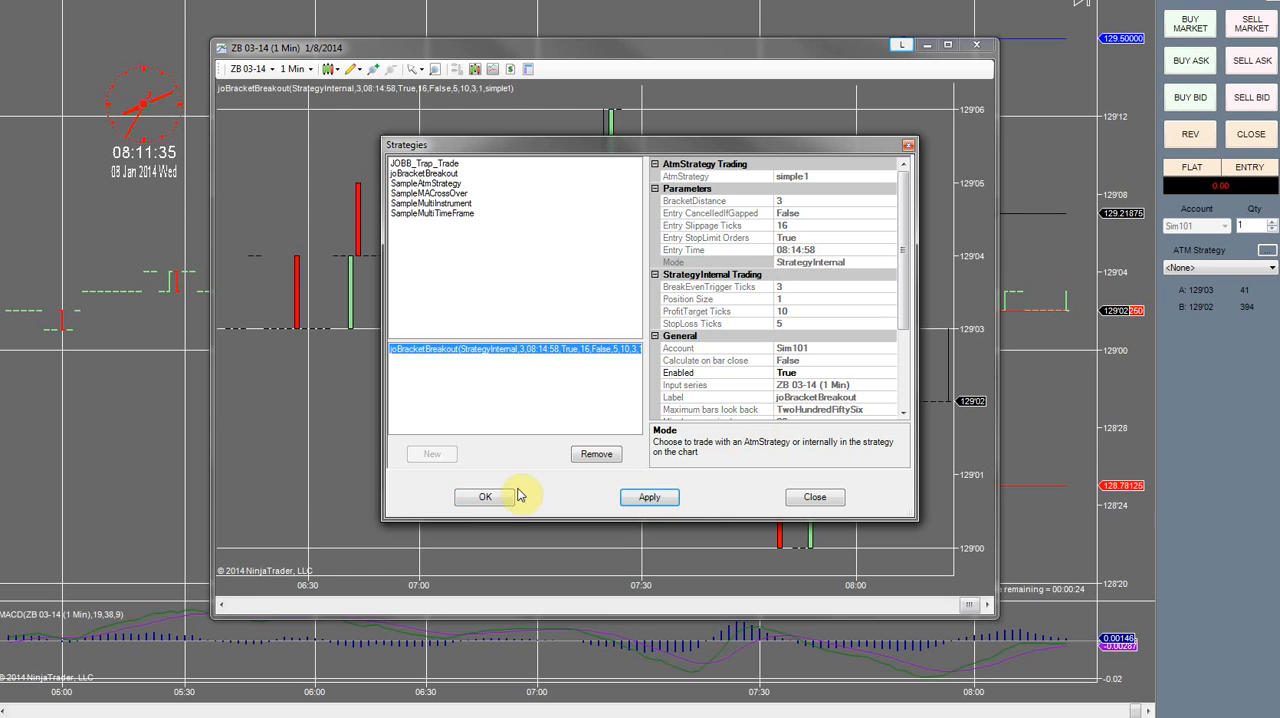
{"action": "left_click", "coordinate": [484, 496]}
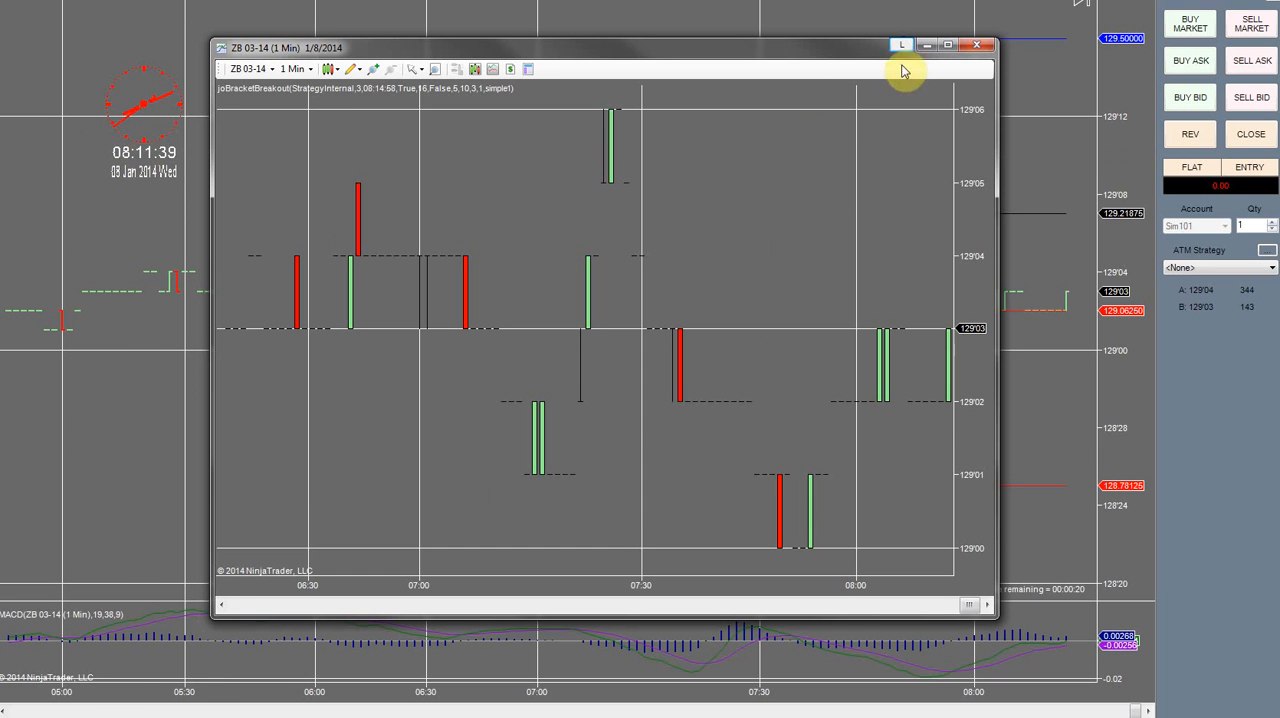
Minimize the small chart to watch the main ZB 03-14 chart near 08:14:58
{"action": "left_click", "coordinate": [948, 46]}
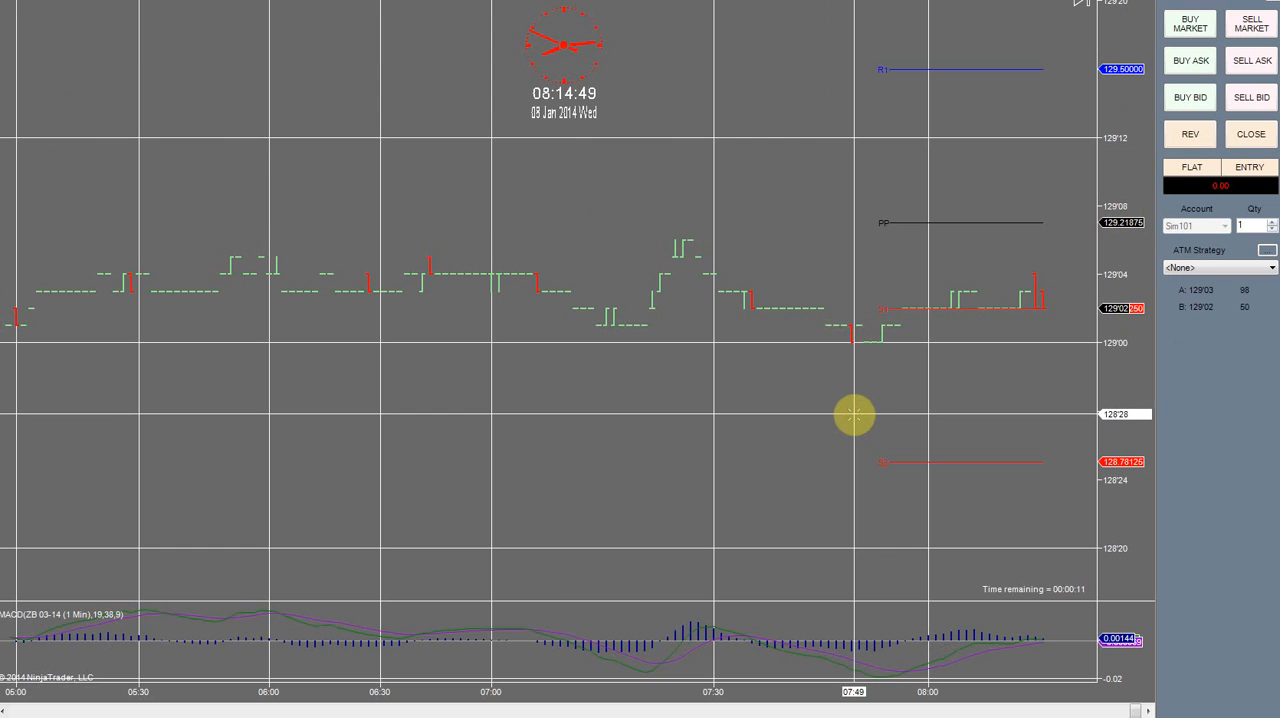
{"action": "mouse_move", "coordinate": [890, 388]}
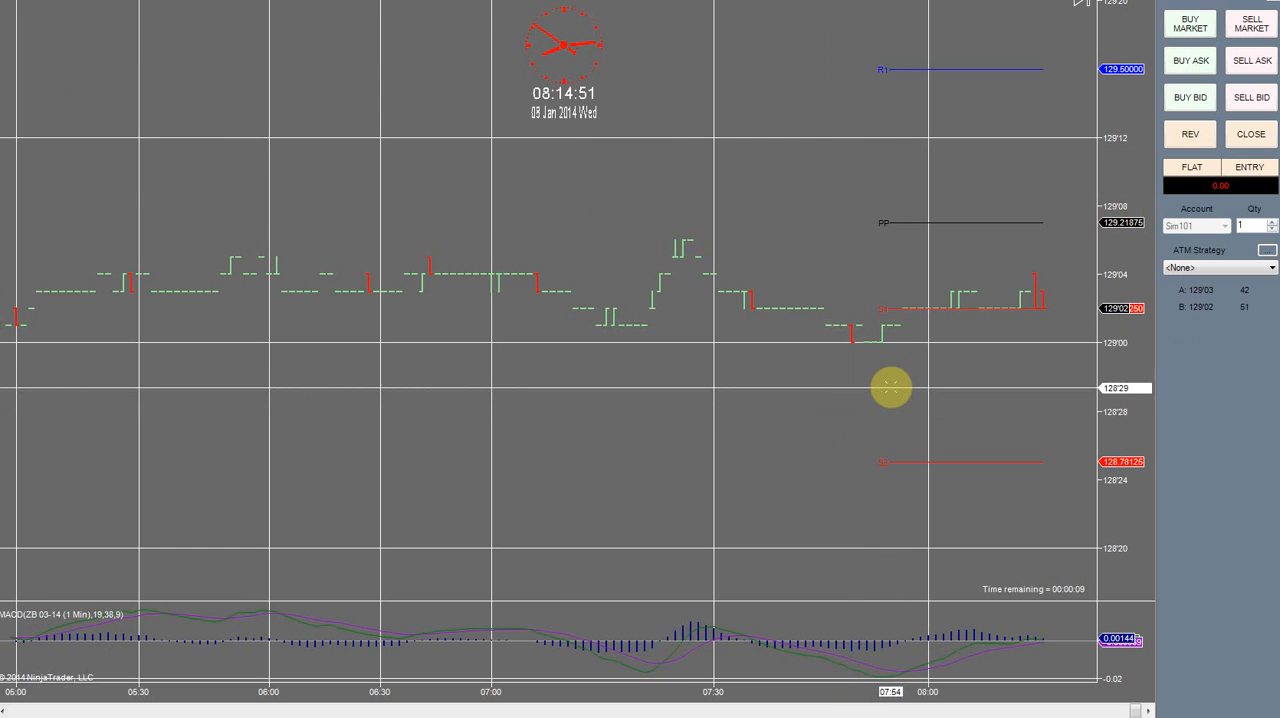
{"action": "mouse_move", "coordinate": [892, 368]}
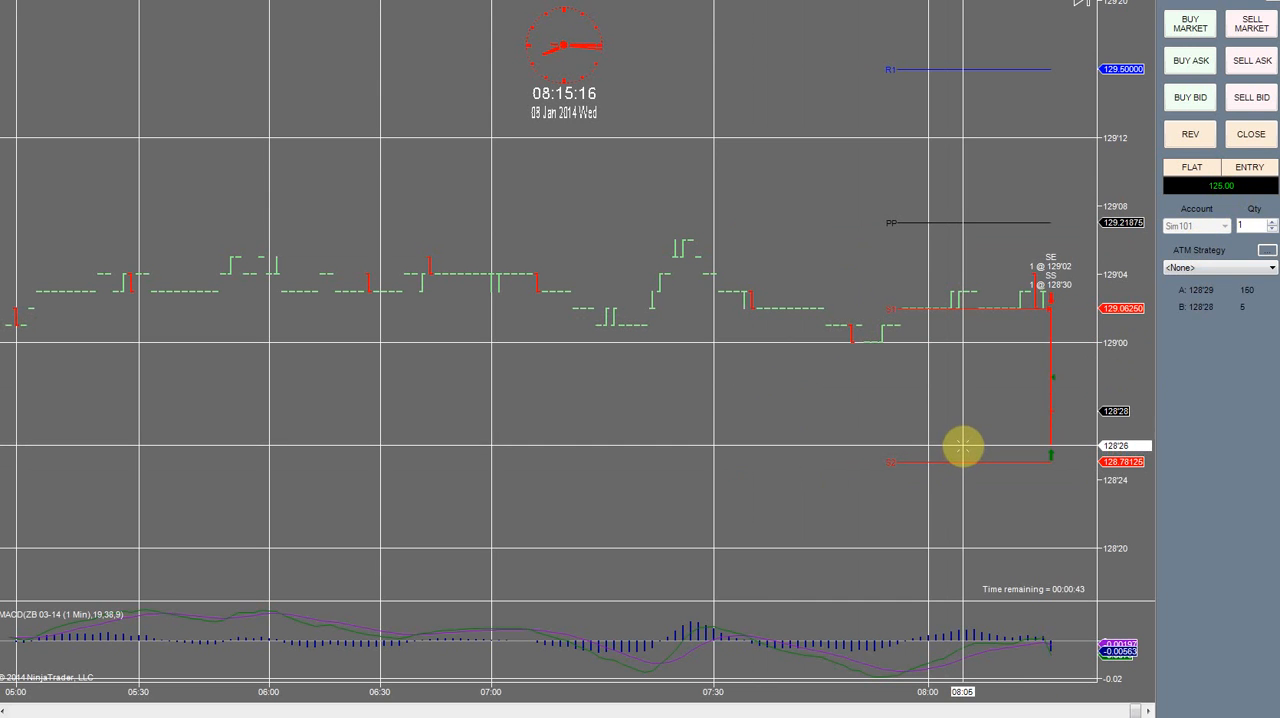
{"action": "mouse_move", "coordinate": [1036, 380]}
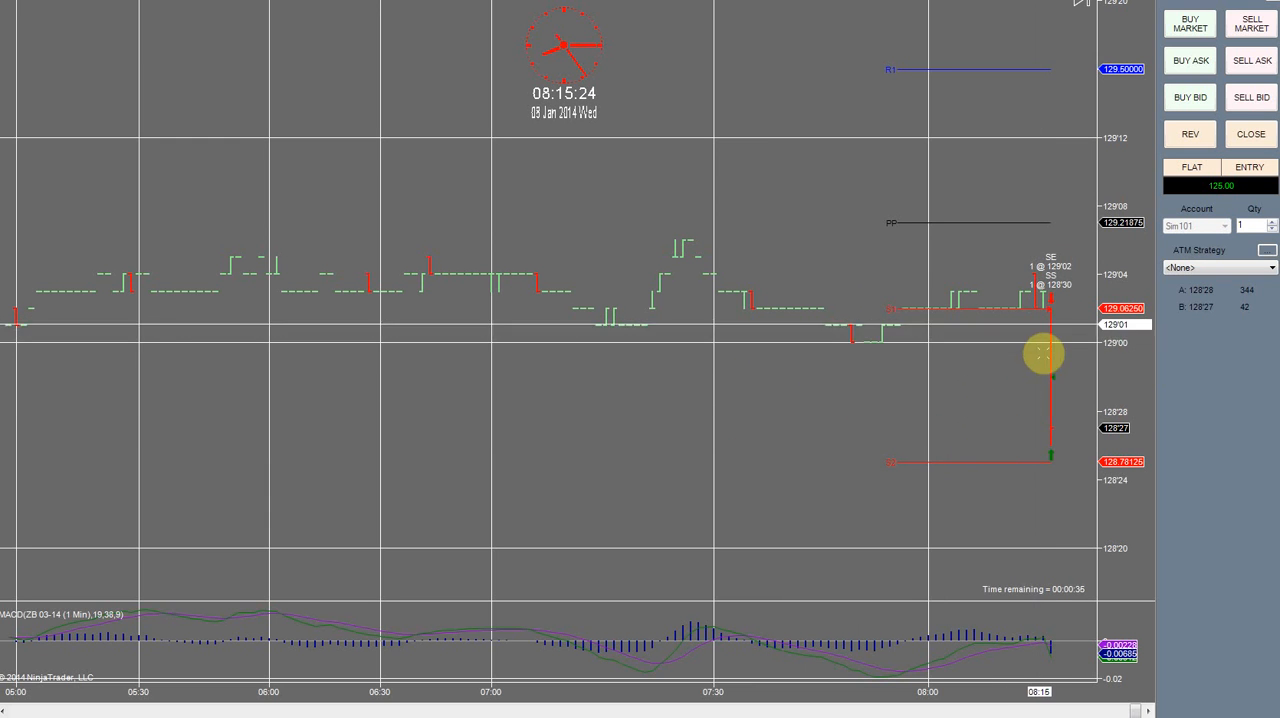
{"action": "mouse_move", "coordinate": [1056, 332]}
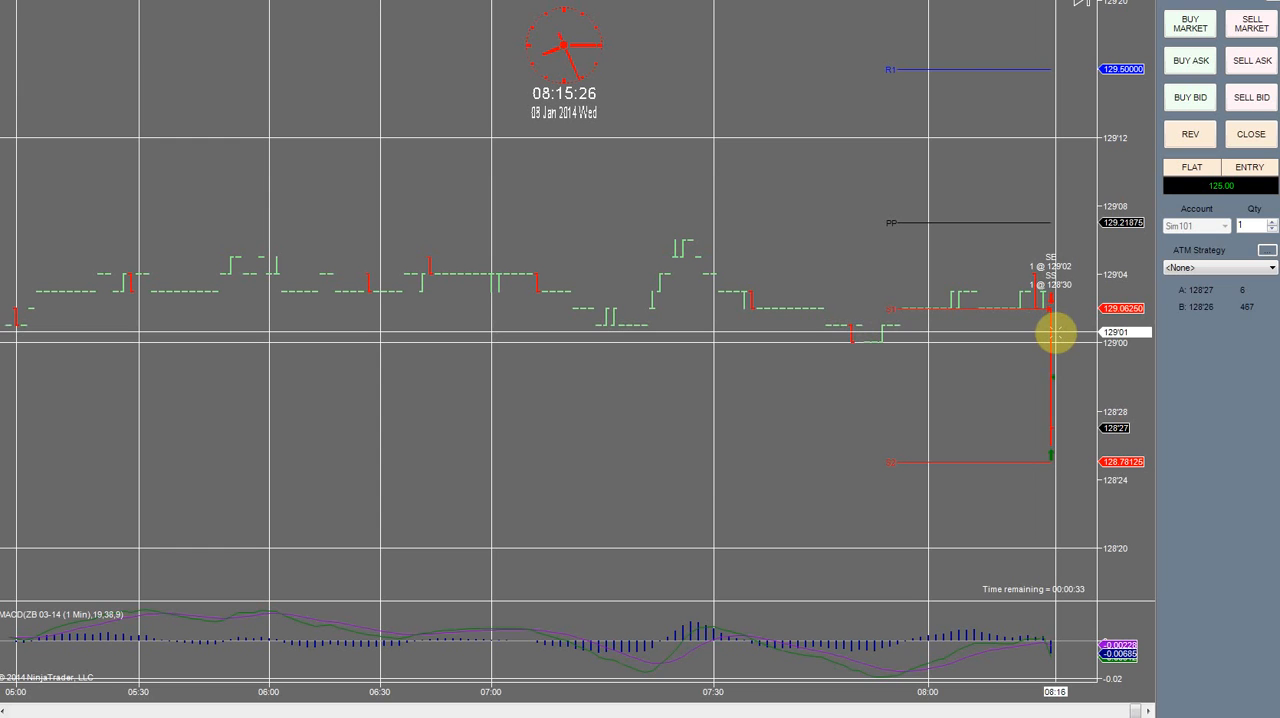